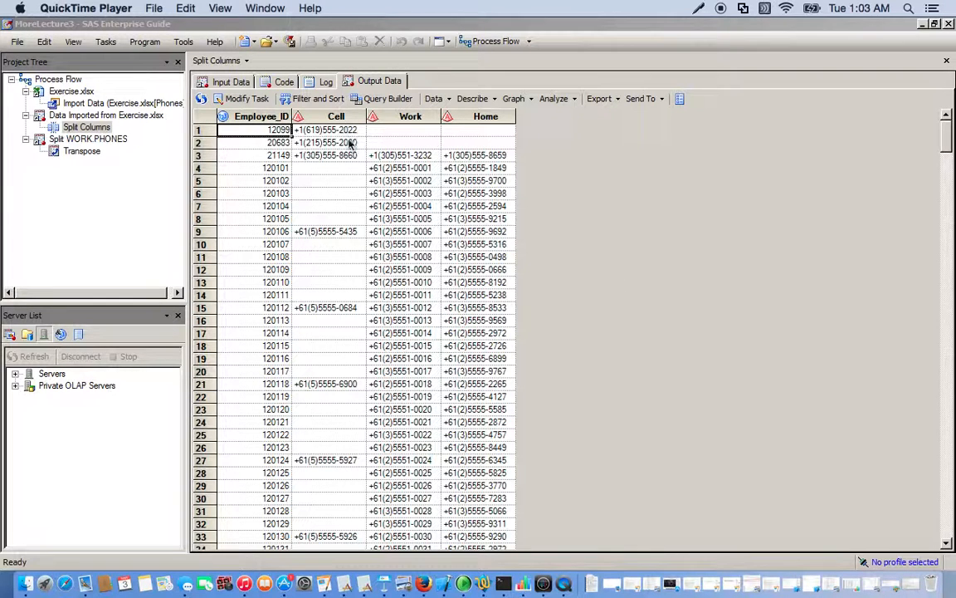
pyautogui.moveTo(350, 130)
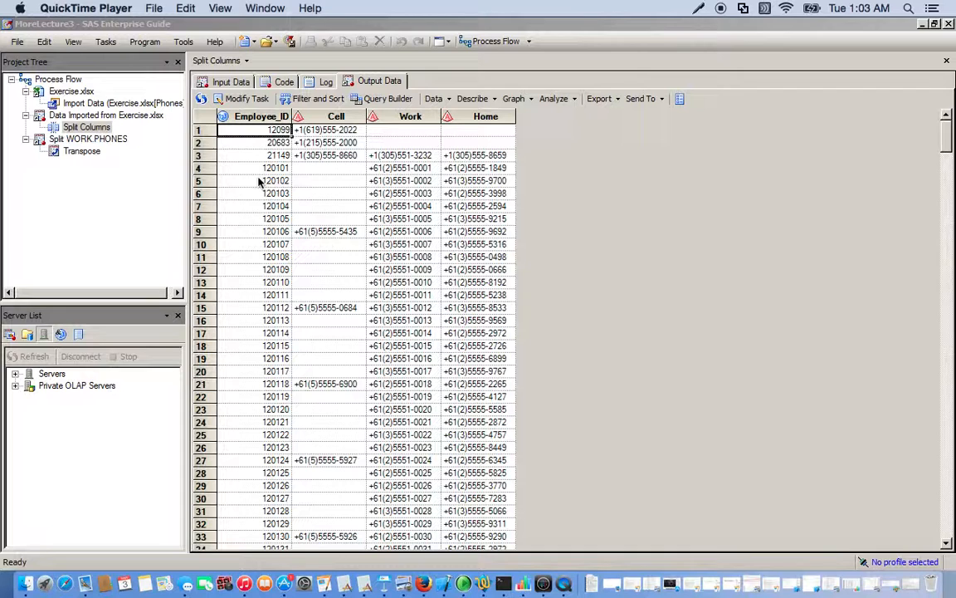
pyautogui.moveTo(358, 123)
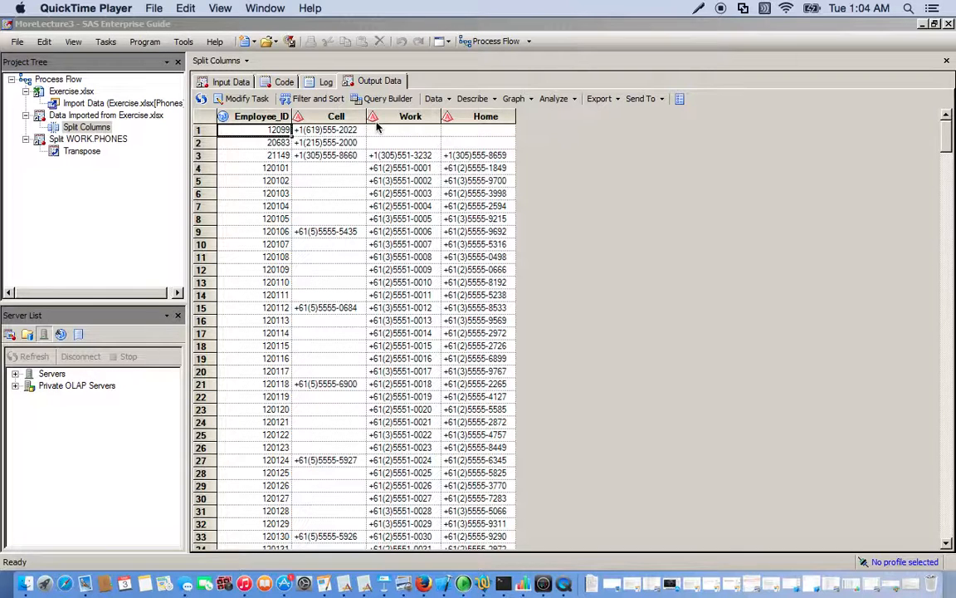
pyautogui.moveTo(412, 126)
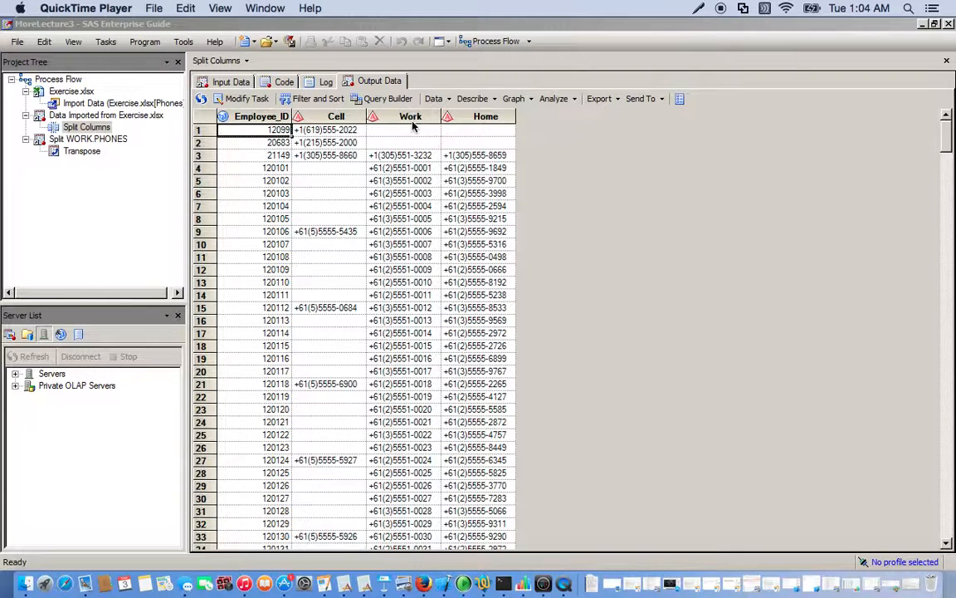
pyautogui.moveTo(489, 180)
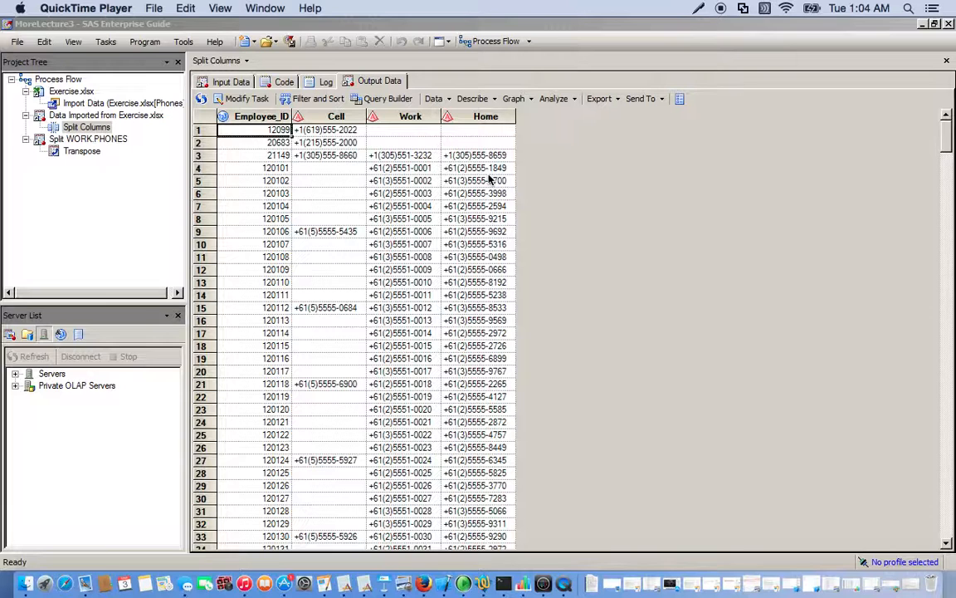
pyautogui.moveTo(149, 160)
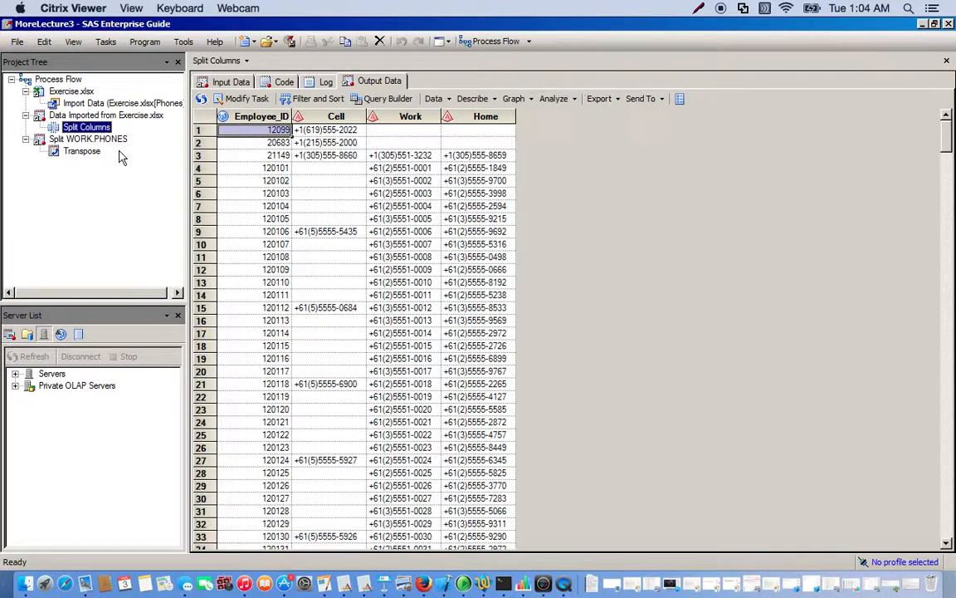
pyautogui.moveTo(98, 244)
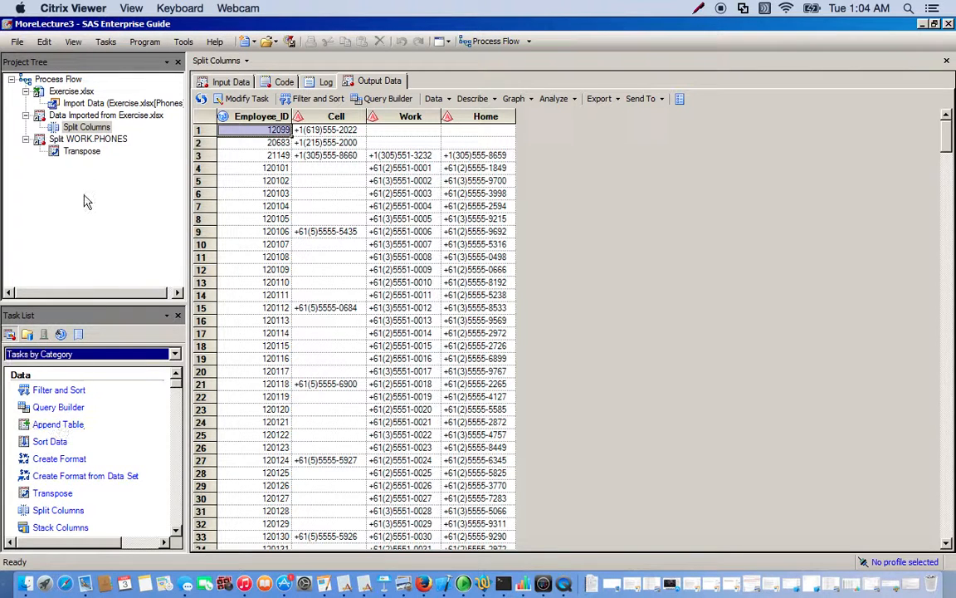
# - Launch the Stack Columns task from the Data tasks list for WORK.PHONESPLIT
pyautogui.click(105, 41)
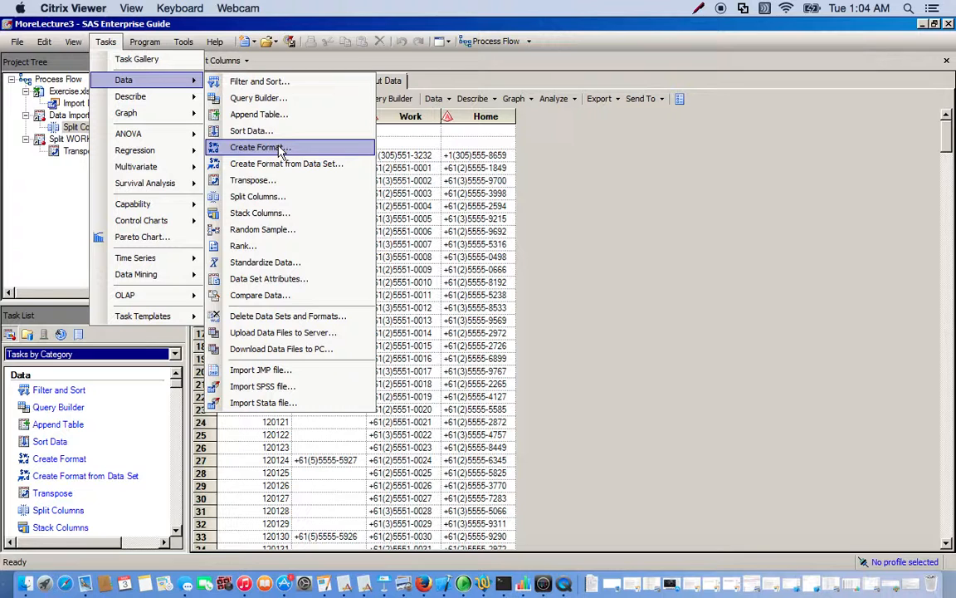
pyautogui.moveTo(286, 212)
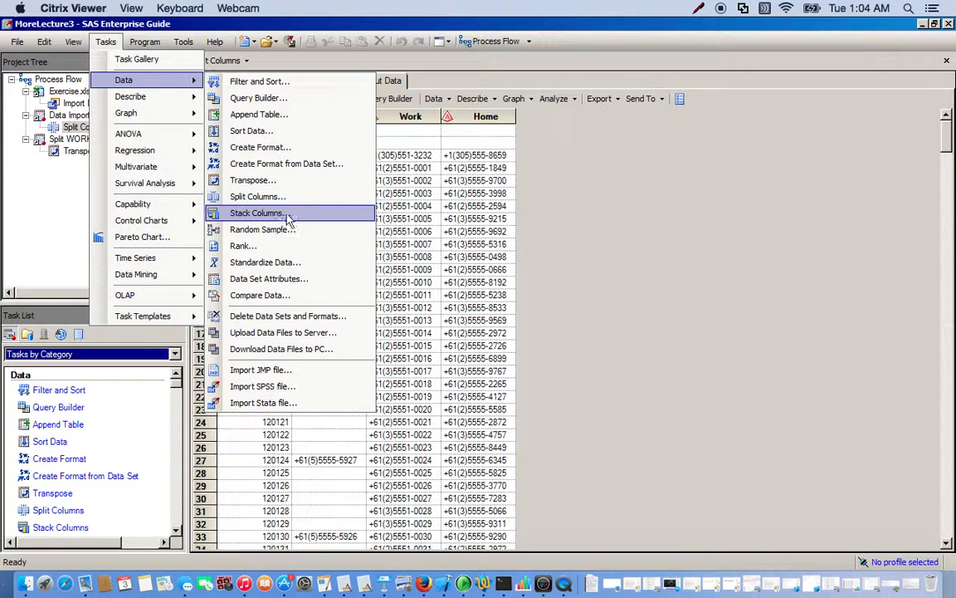
pyautogui.click(257, 212)
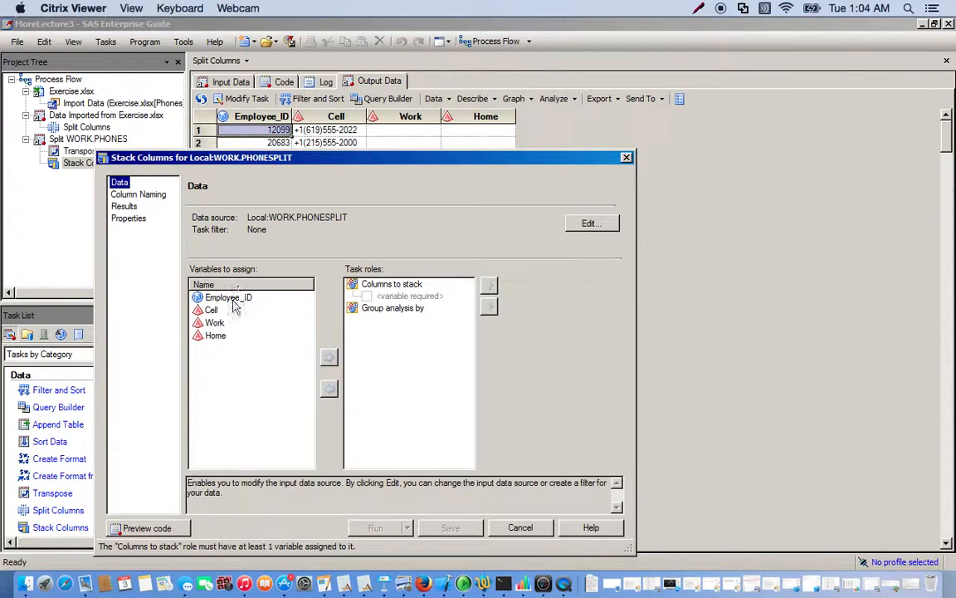
# - Group by Employee_ID and stack the Cell, Work and Home columns
pyautogui.click(228, 296)
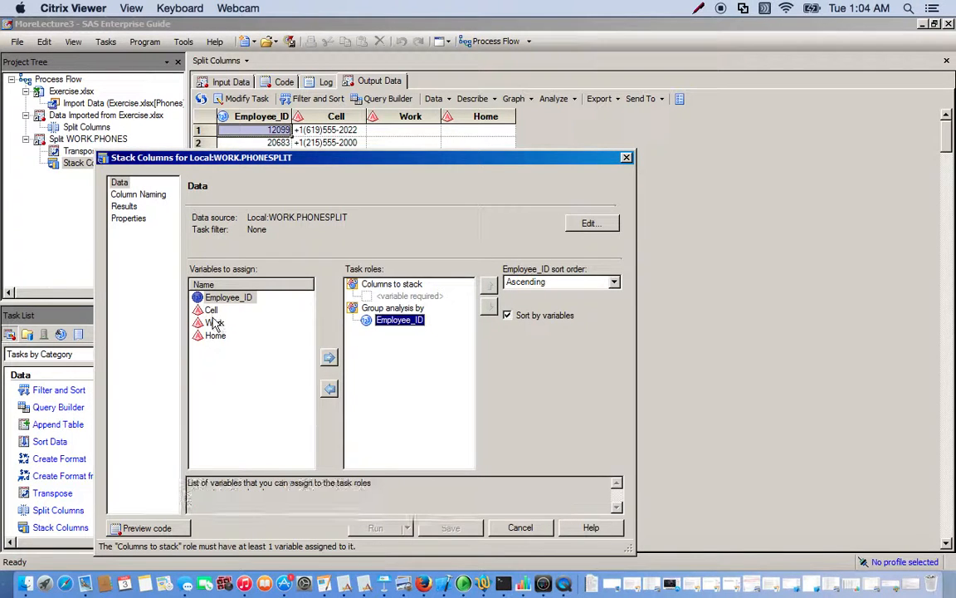
pyautogui.click(215, 323)
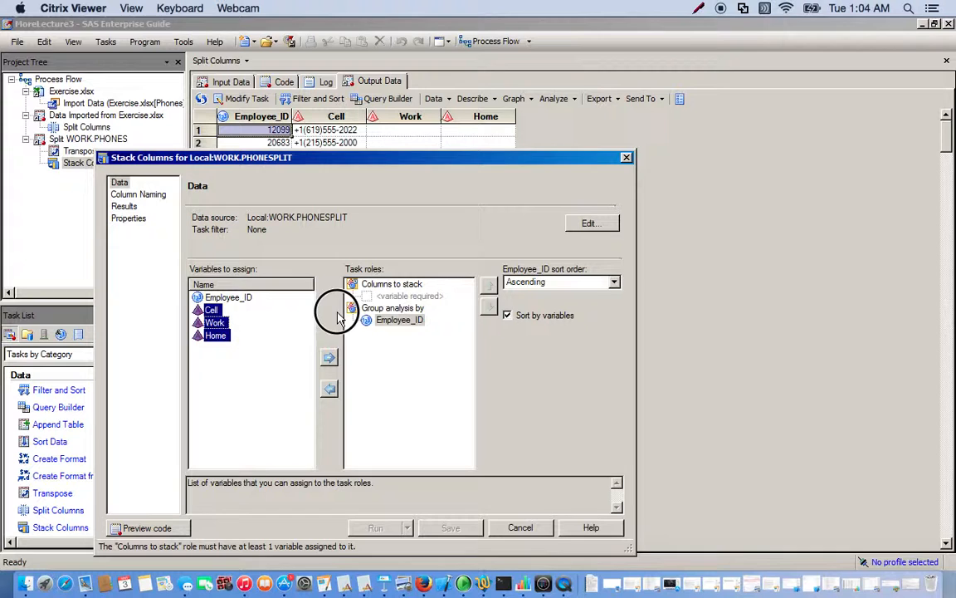
pyautogui.click(329, 357)
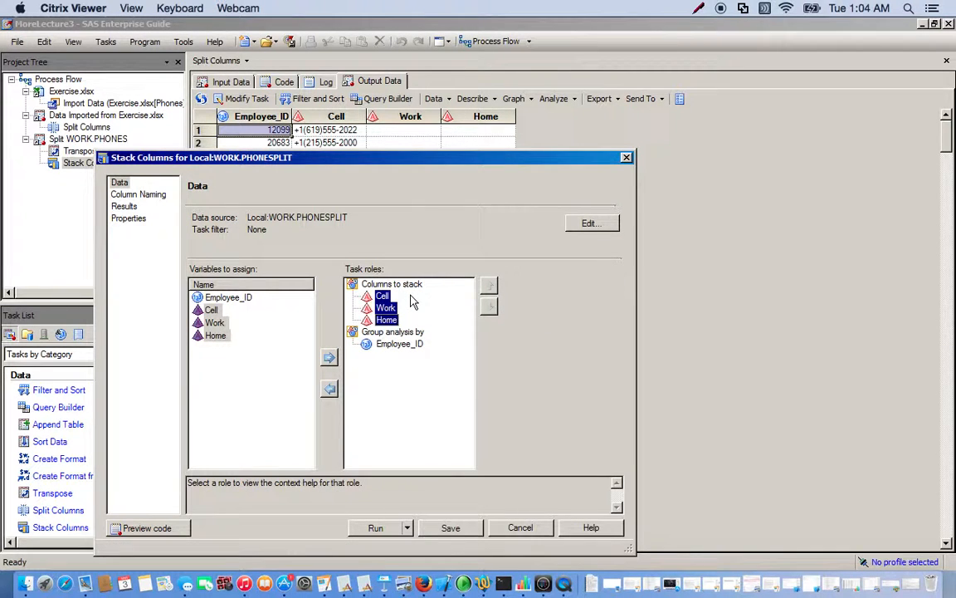
pyautogui.click(139, 194)
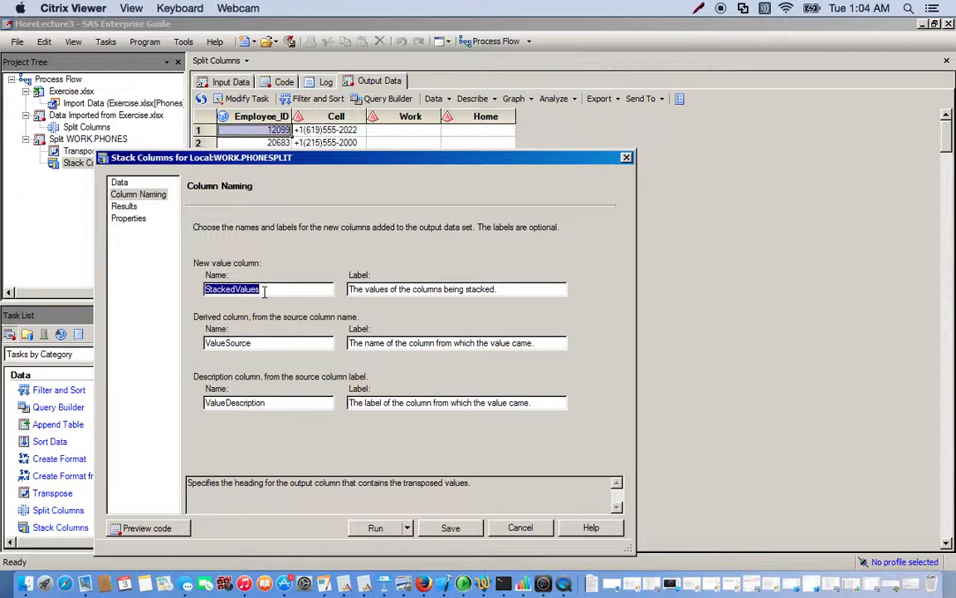
# - Name the new columns PhoneNumbers and PhoneType, then run the task
pyautogui.write('PhoneNumbers')
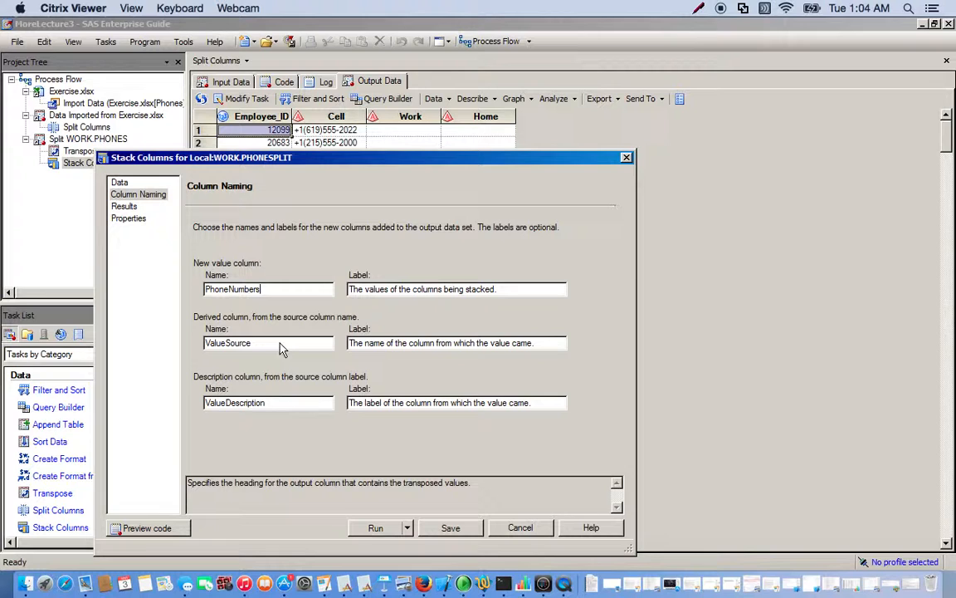
pyautogui.write('Phone')
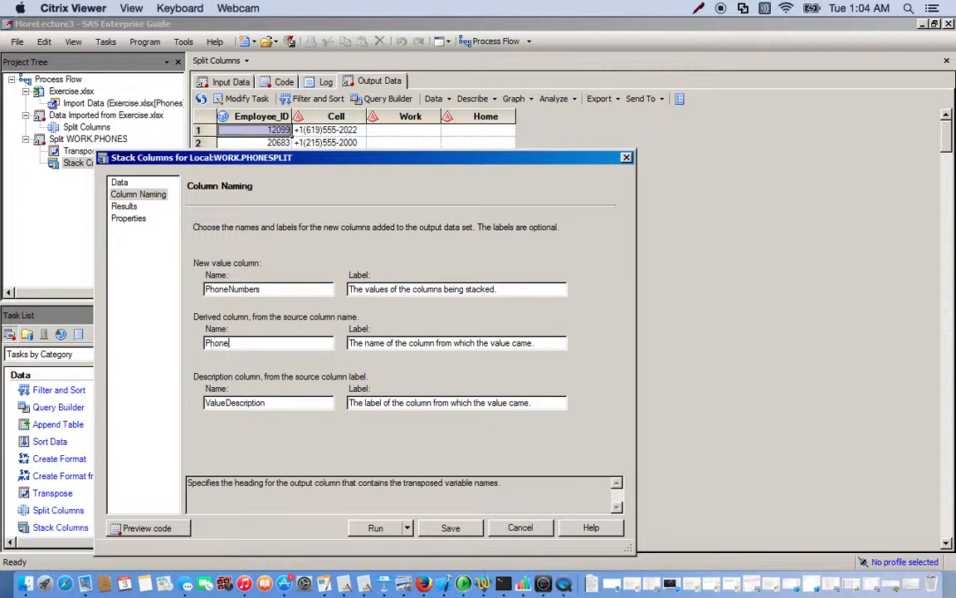
pyautogui.write('Type')
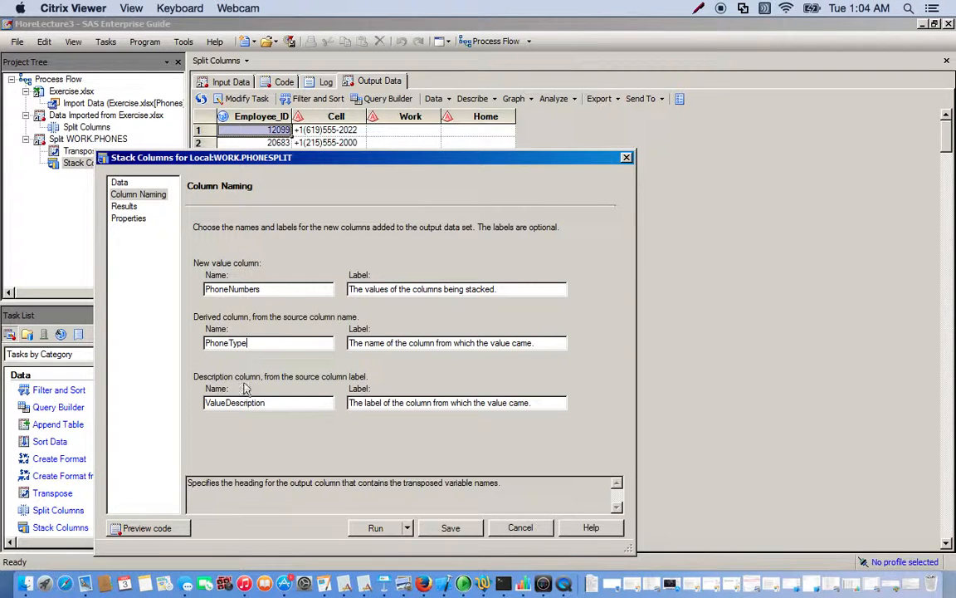
pyautogui.click(375, 527)
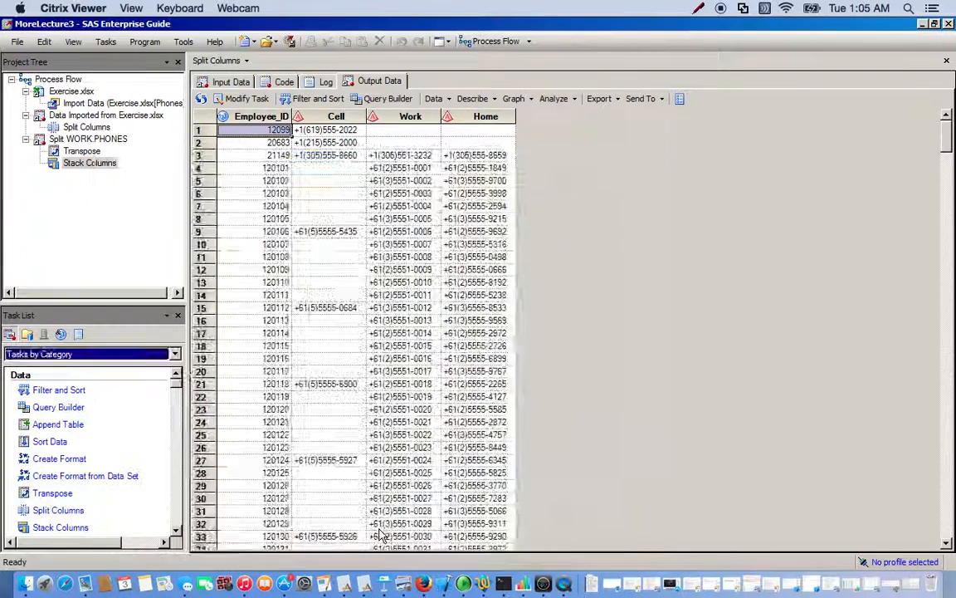
# - View the stacked output table of Employee_ID, PhoneType and PhoneNumbers rows
pyautogui.click(88, 162)
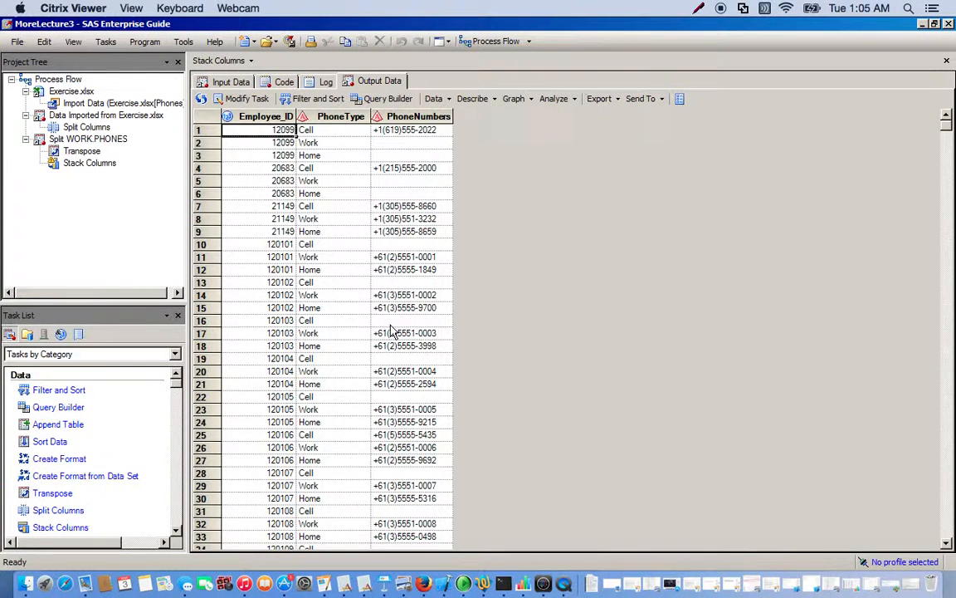
pyautogui.moveTo(369, 373)
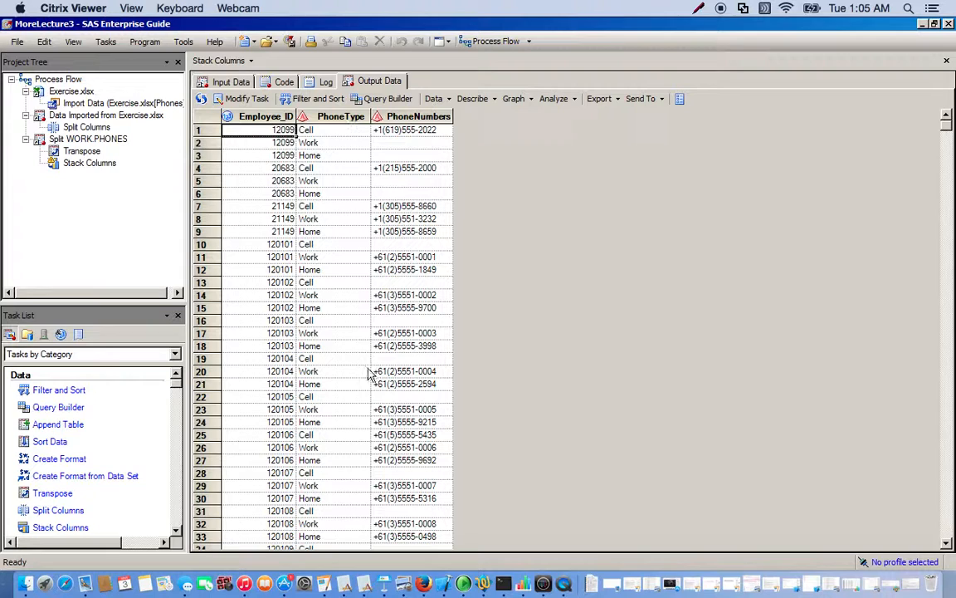
pyautogui.moveTo(332, 347)
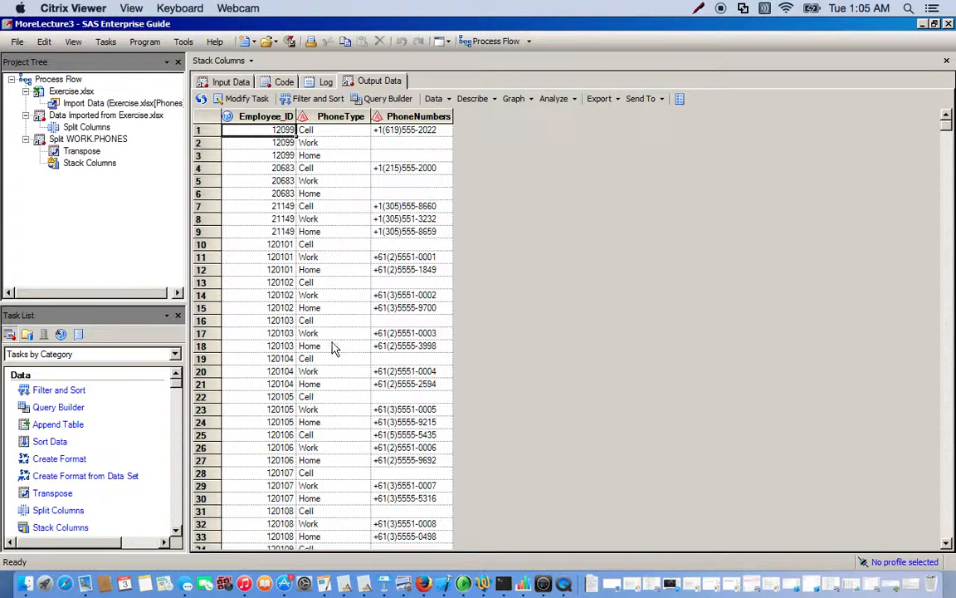